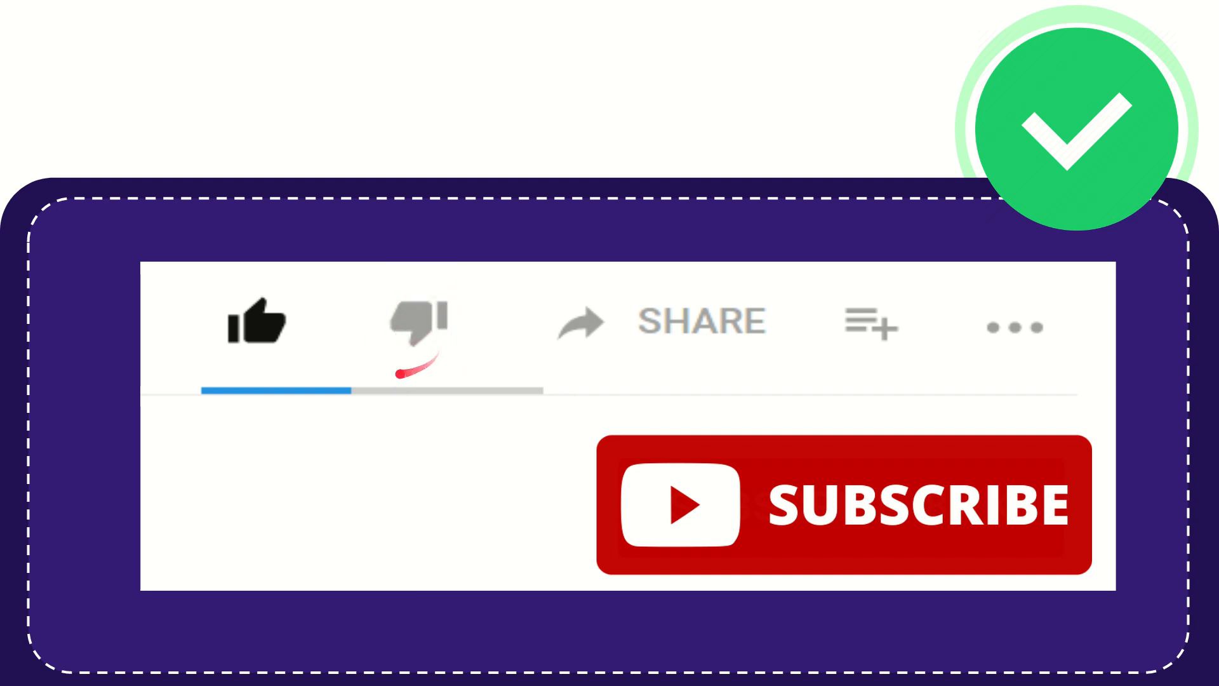
pyautogui.moveTo(513, 377)
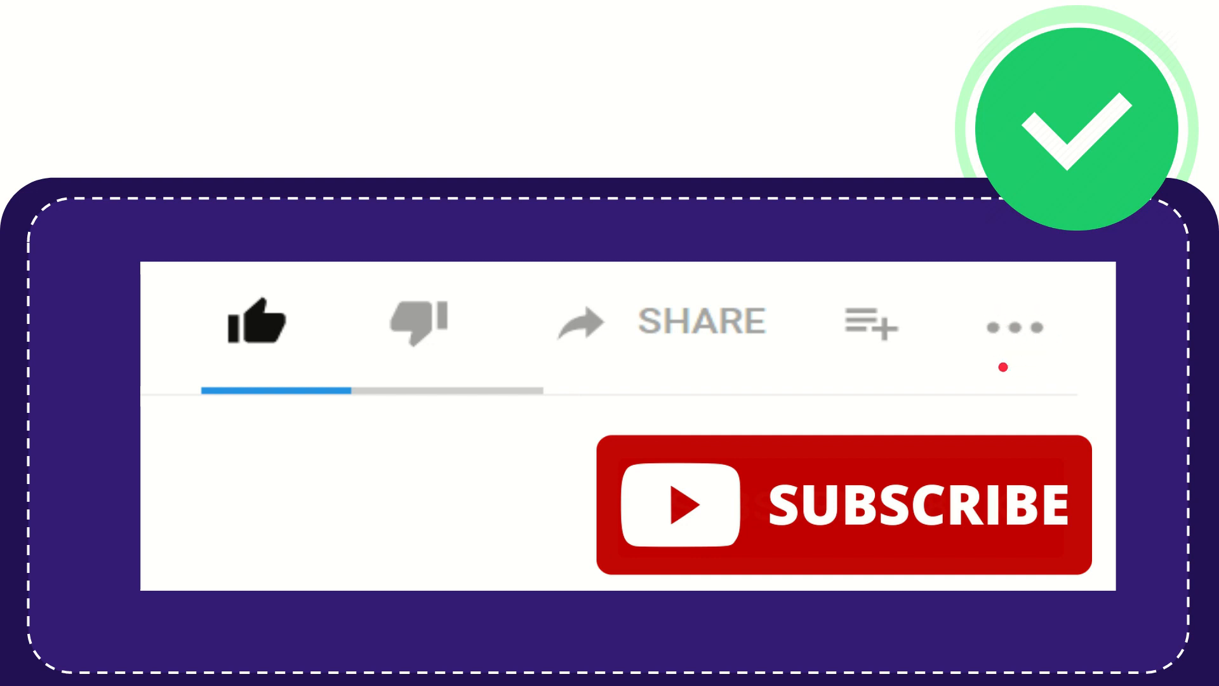
pyautogui.click(917, 502)
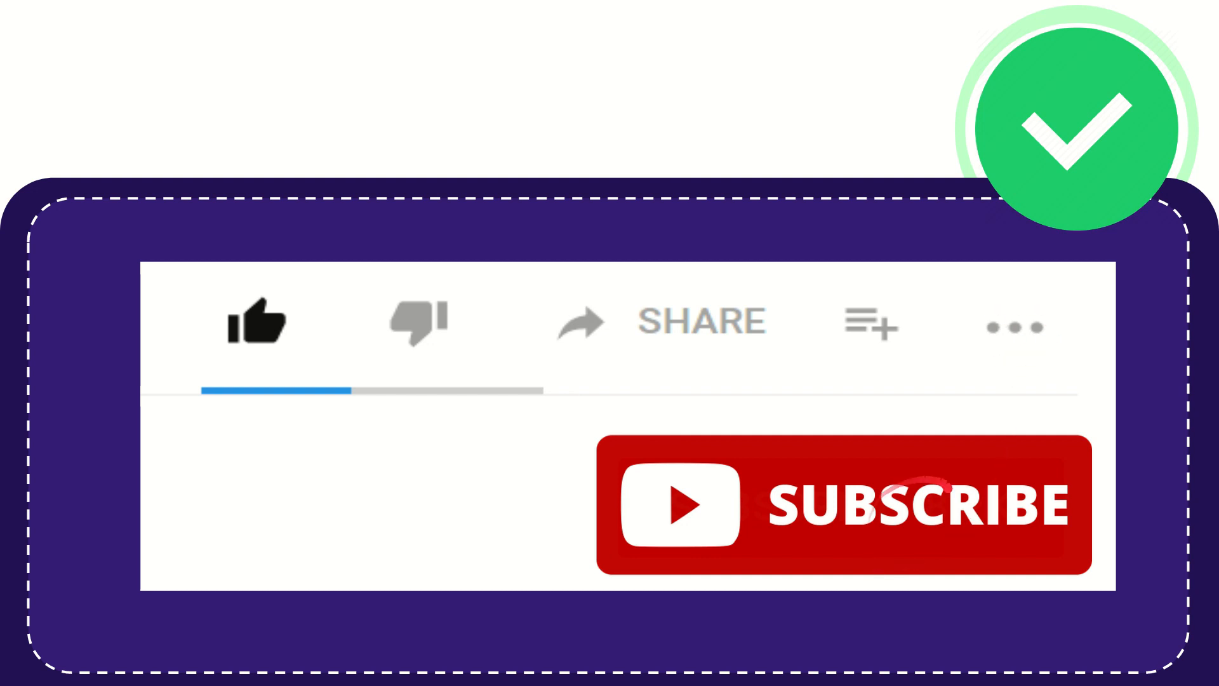